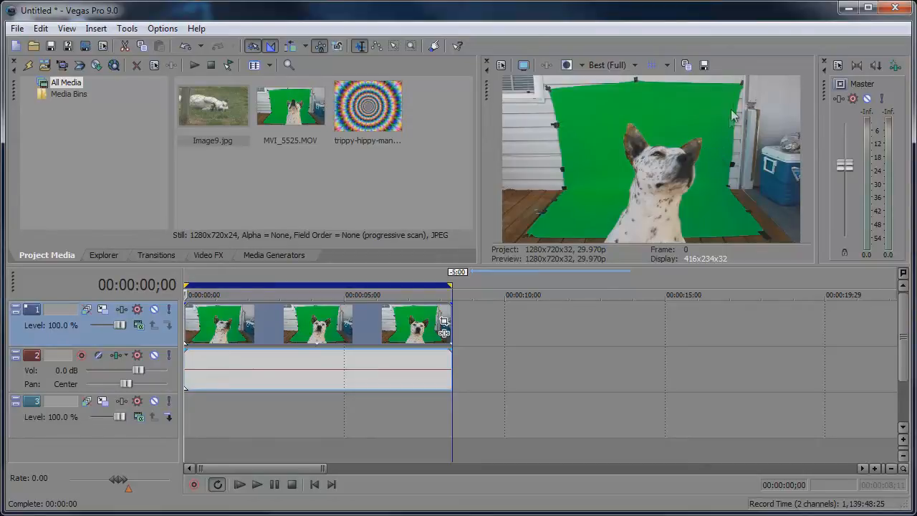
pyautogui.moveTo(585, 172)
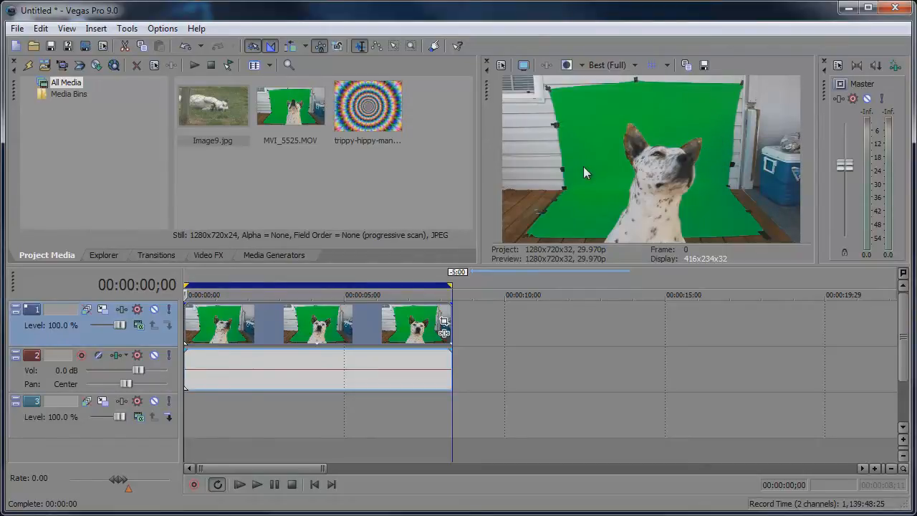
pyautogui.moveTo(711, 119)
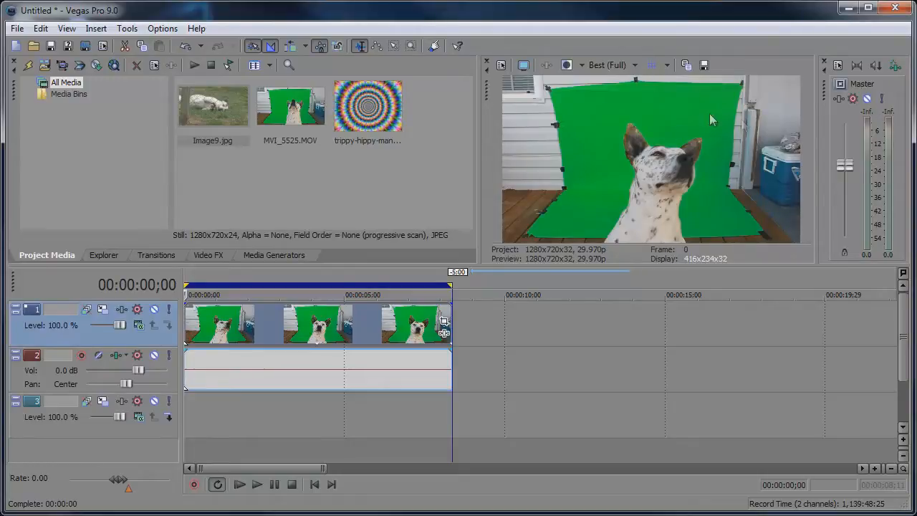
pyautogui.moveTo(523, 207)
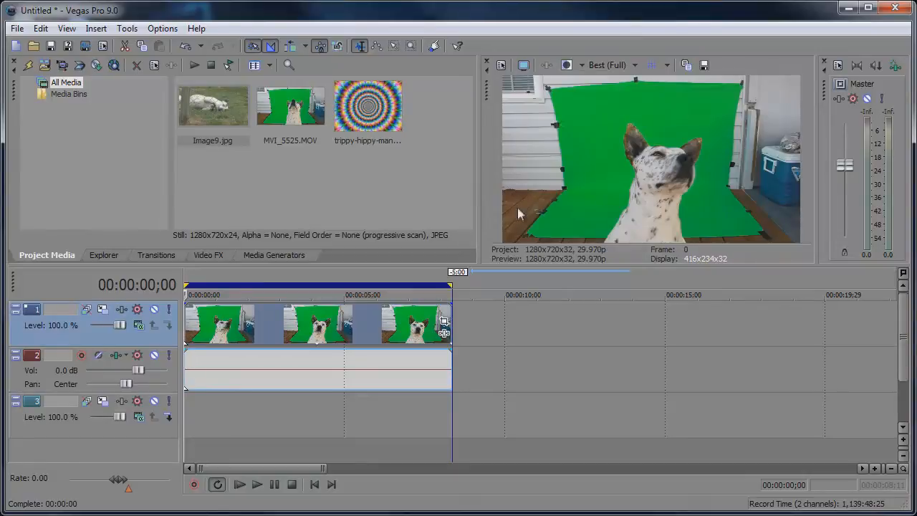
pyautogui.moveTo(263, 286)
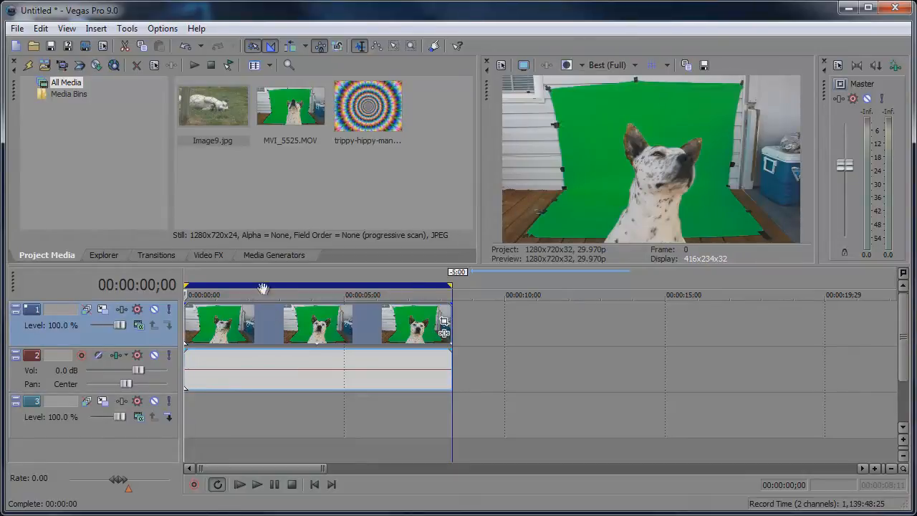
pyautogui.moveTo(441, 324)
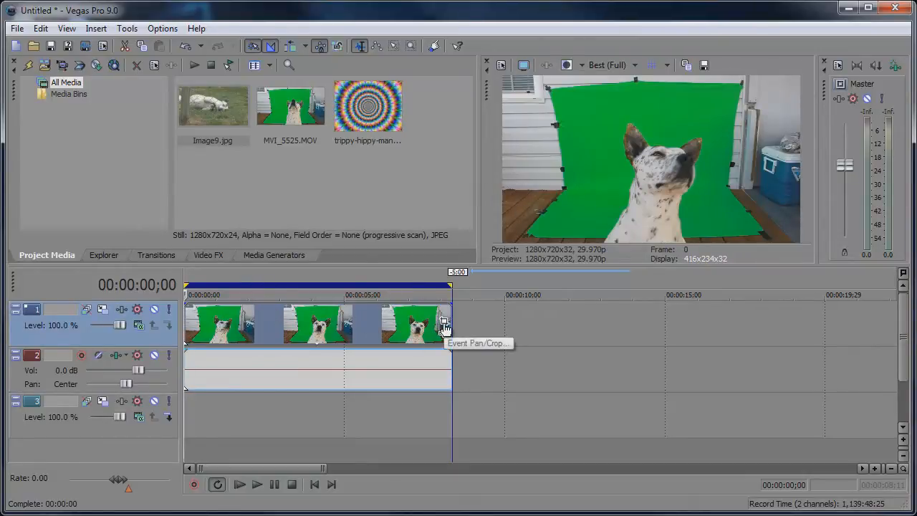
# Enable masking on the dog clip in the Event Pan/Crop window.
pyautogui.click(441, 322)
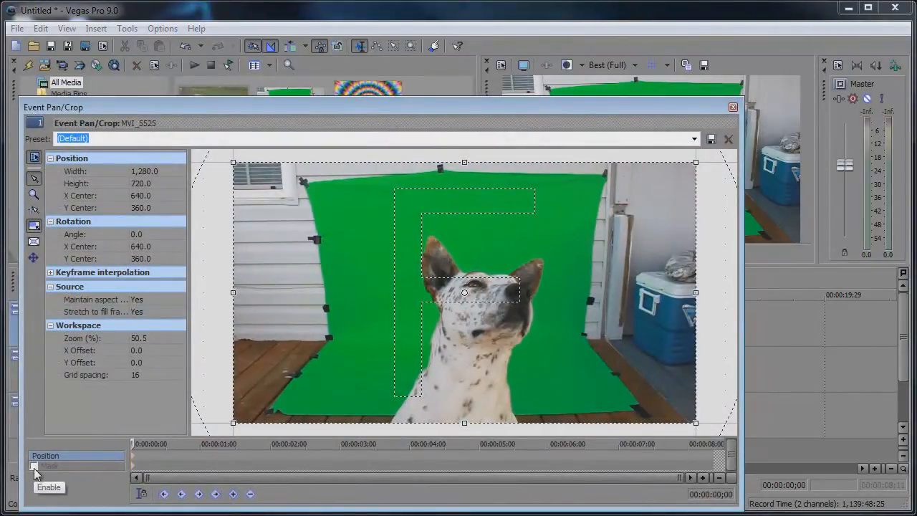
pyautogui.click(35, 467)
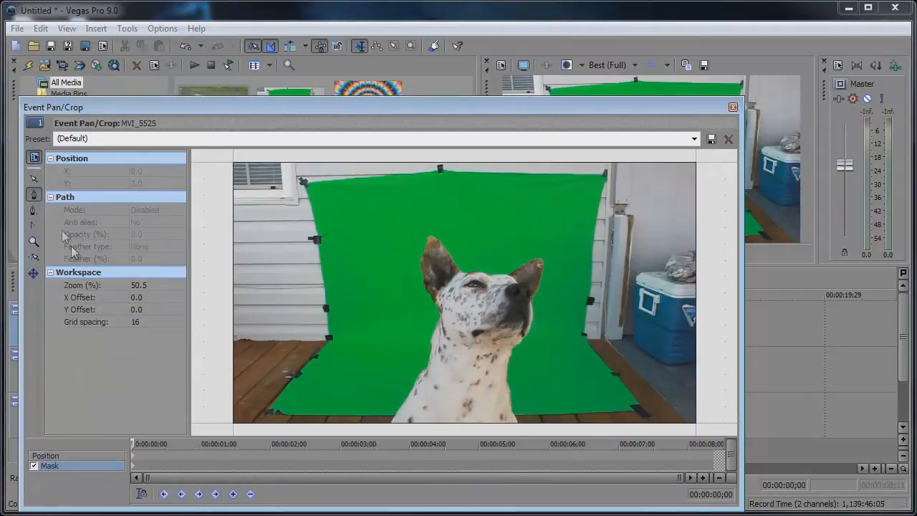
pyautogui.moveTo(33, 195)
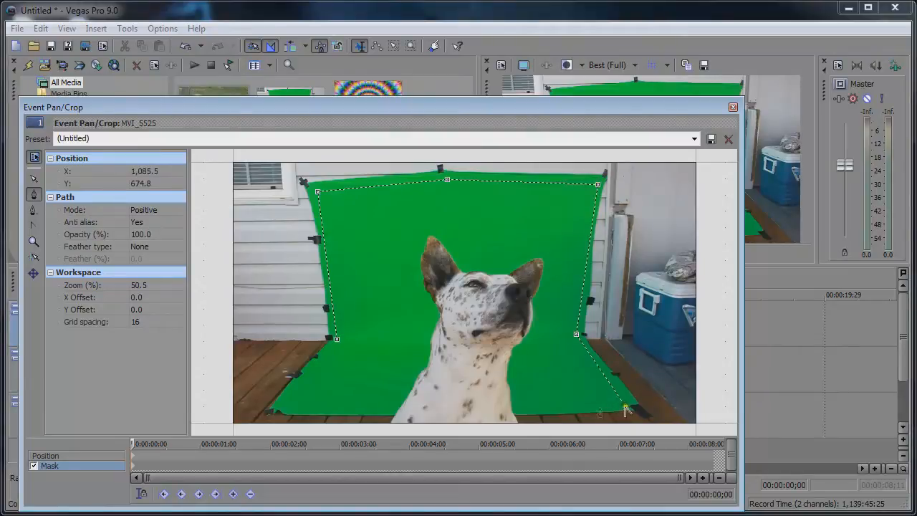
# Close and adjust the mask outline around the green backdrop, then exit Event Pan/Crop.
pyautogui.moveTo(602, 414); pyautogui.dragTo(292, 409)
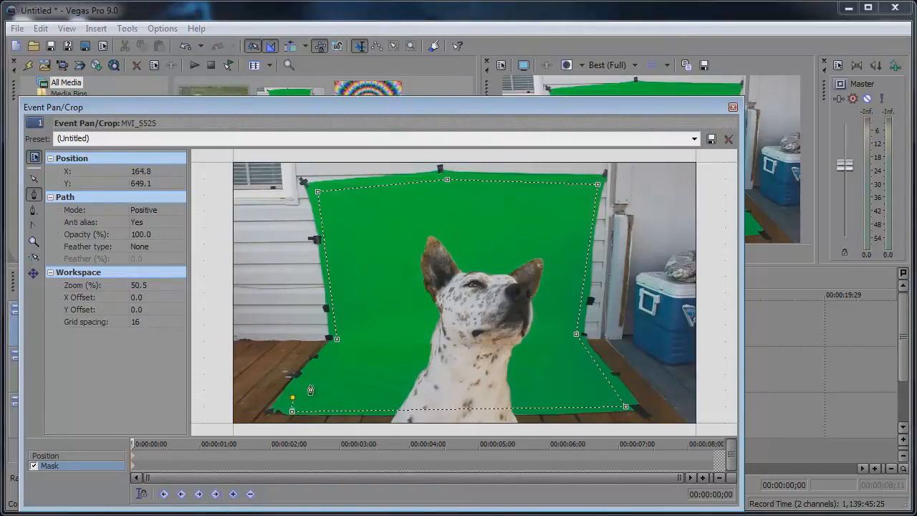
pyautogui.moveTo(310, 390); pyautogui.dragTo(499, 258)
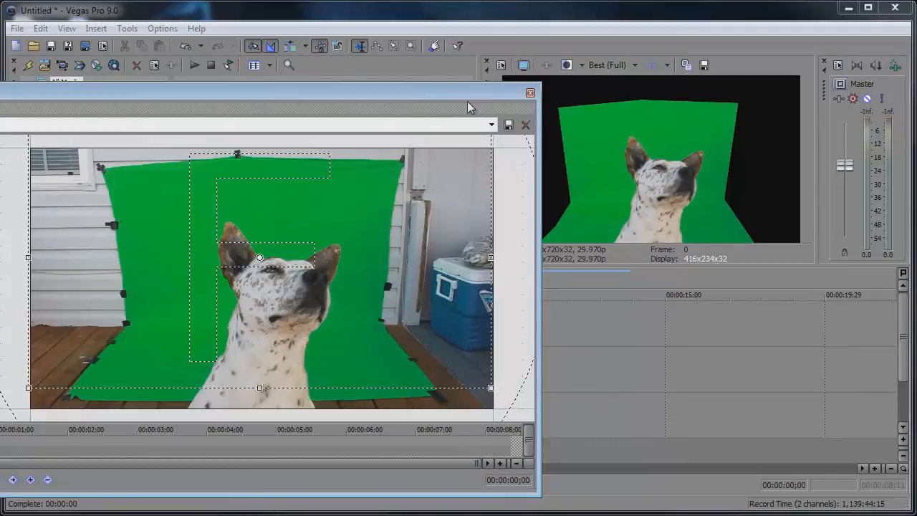
pyautogui.click(526, 94)
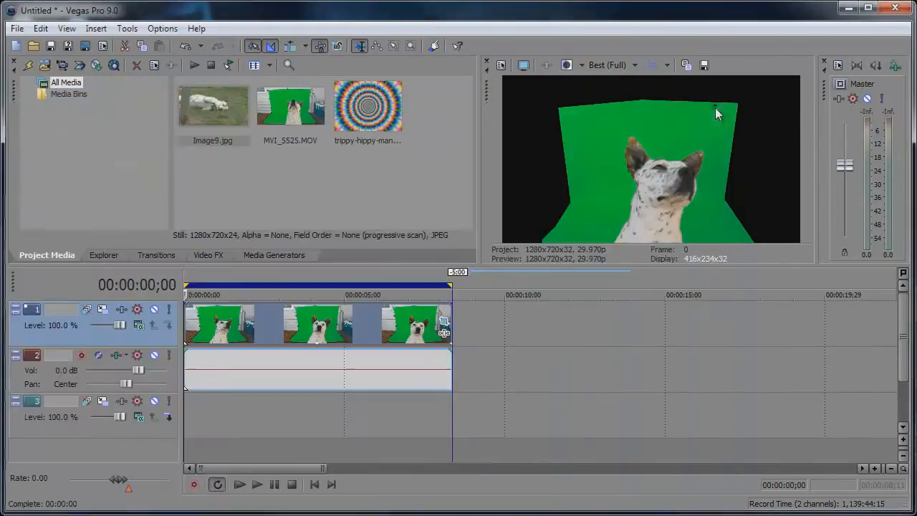
pyautogui.moveTo(445, 336)
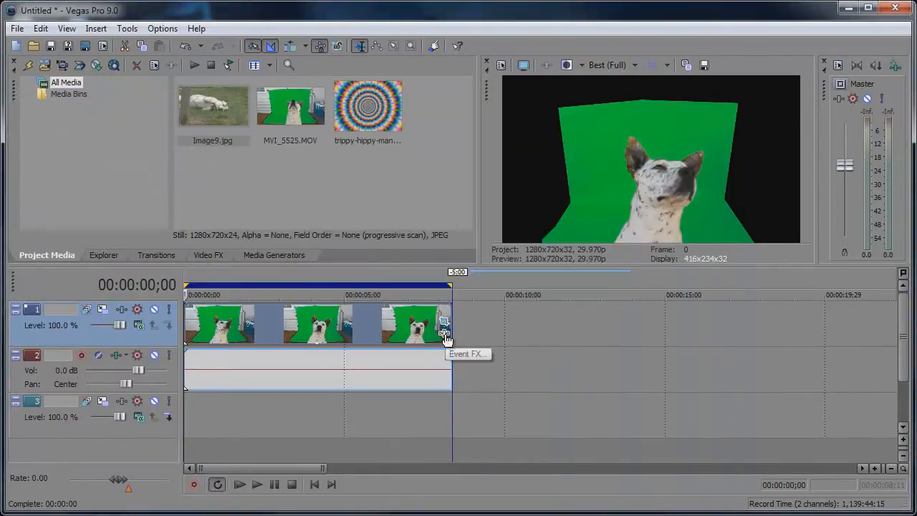
# Add the Sony Chroma Keyer effect to the dog clip via Event FX.
pyautogui.click(444, 329)
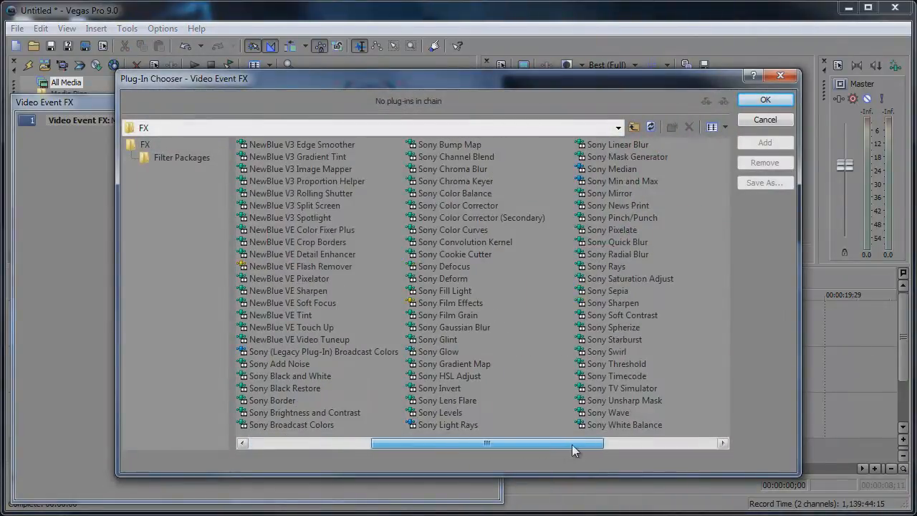
pyautogui.click(456, 181)
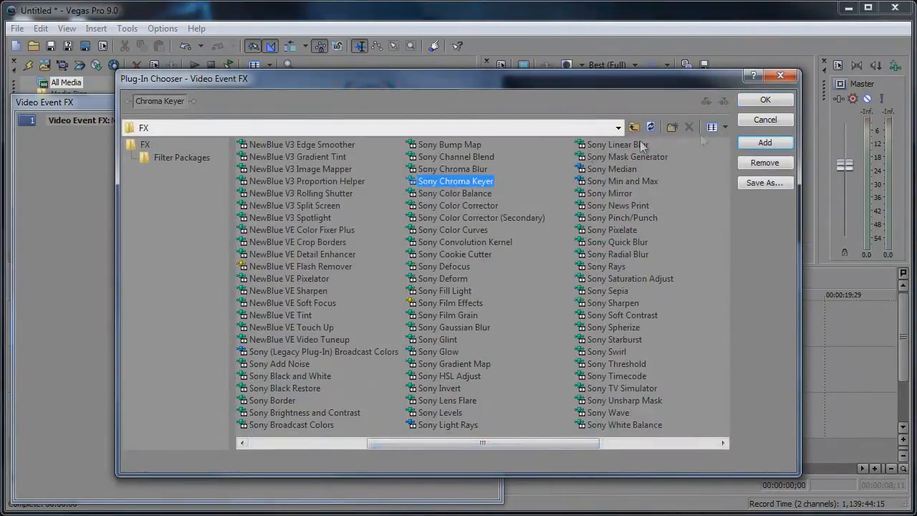
pyautogui.click(765, 99)
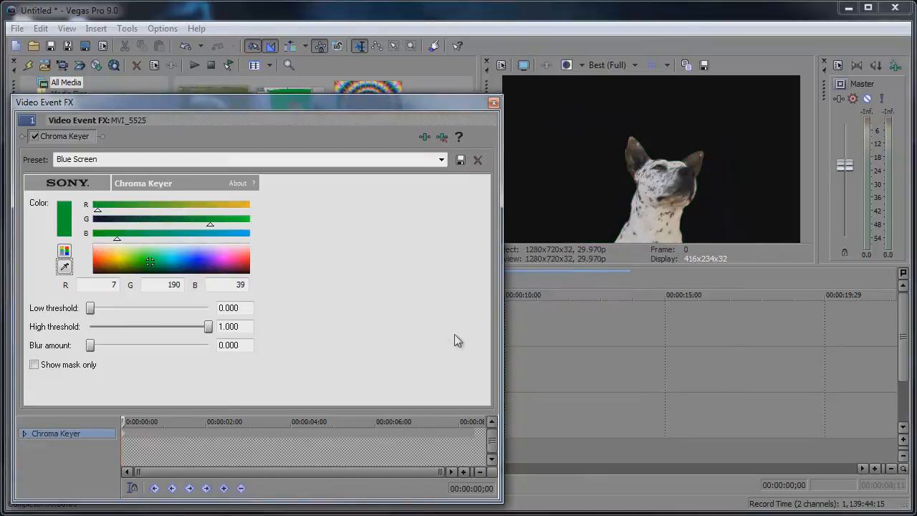
# Set Chroma Keyer high threshold 0.660 and low threshold 0.133, viewing the mask only.
pyautogui.moveTo(208, 327); pyautogui.dragTo(189, 326)
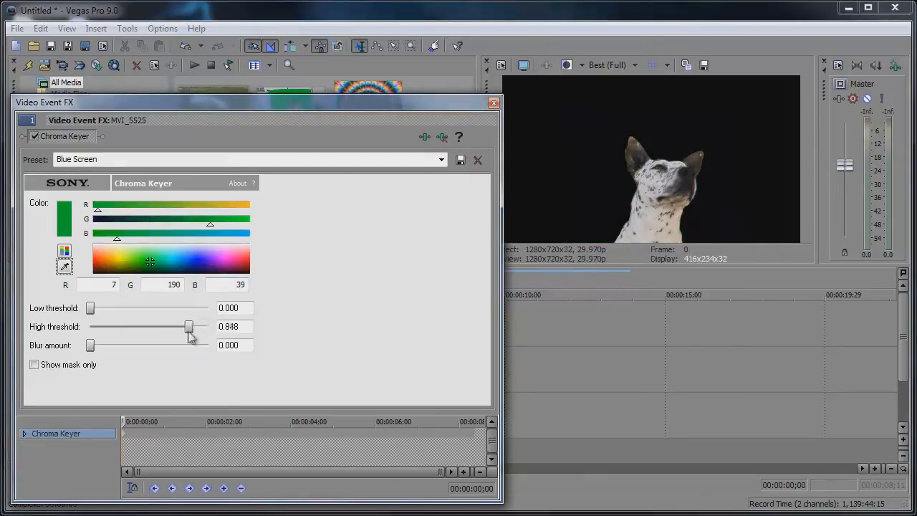
pyautogui.moveTo(189, 326); pyautogui.dragTo(167, 326)
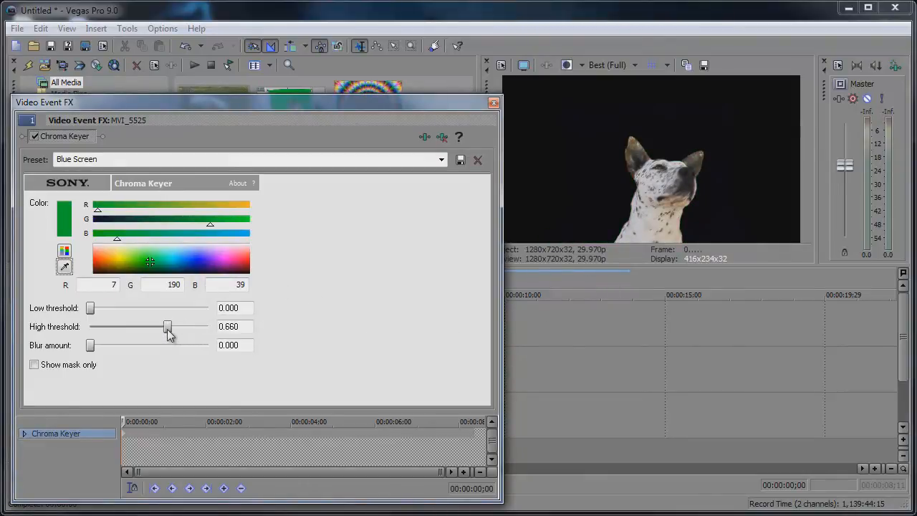
pyautogui.click(33, 364)
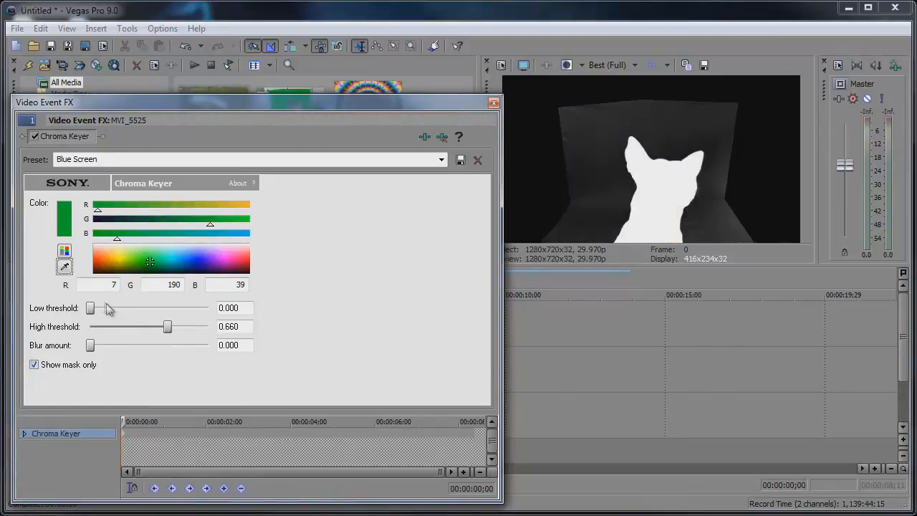
pyautogui.moveTo(90, 308); pyautogui.dragTo(105, 308)
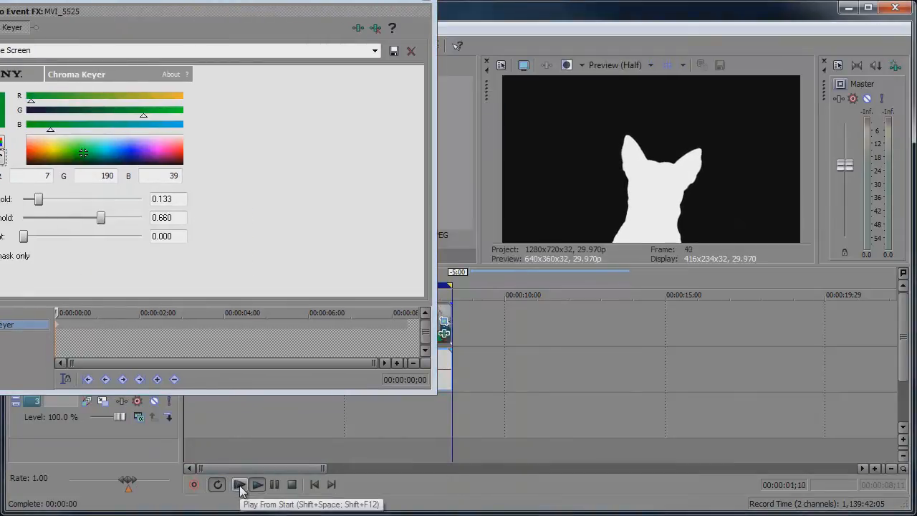
# Play the project from the start and close the spiral background's crop settings.
pyautogui.click(241, 485)
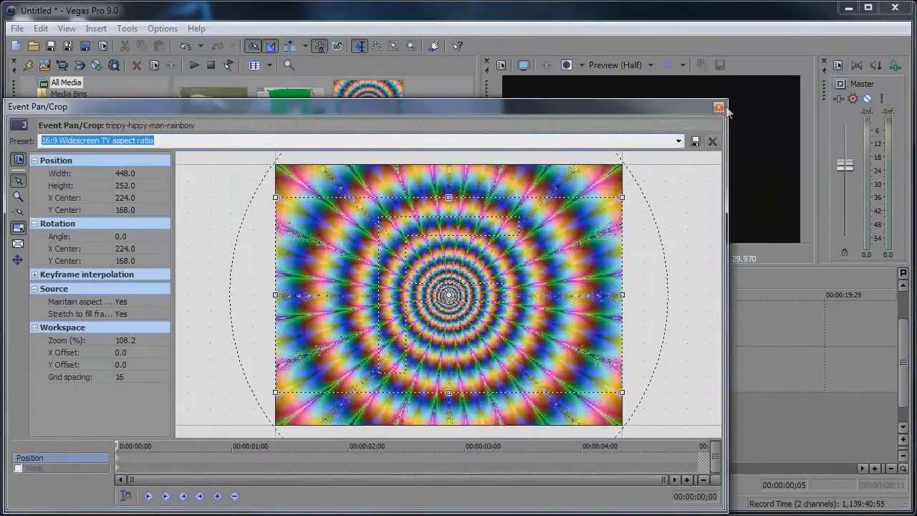
pyautogui.click(719, 106)
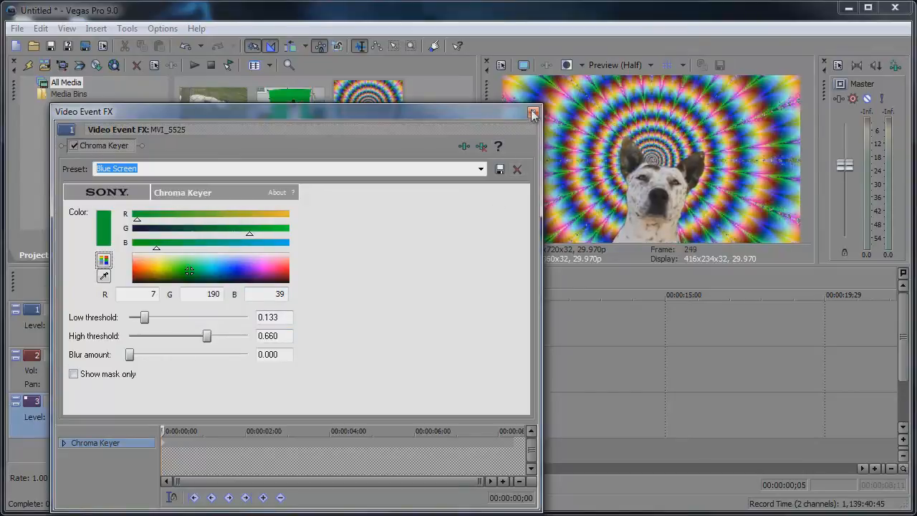
pyautogui.click(531, 115)
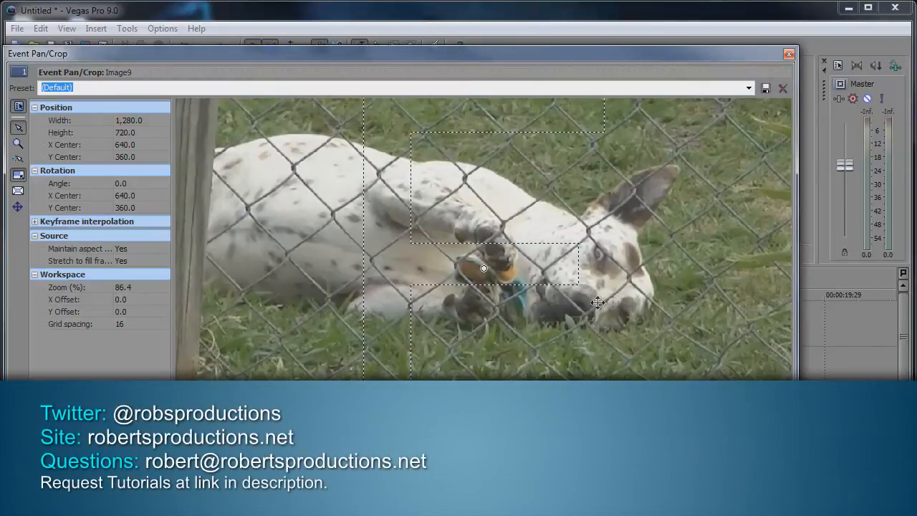
pyautogui.moveTo(789, 53)
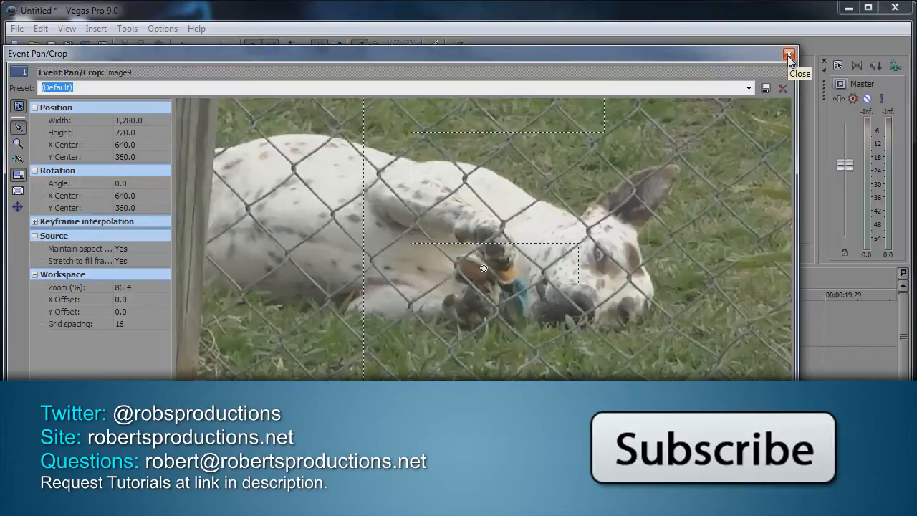